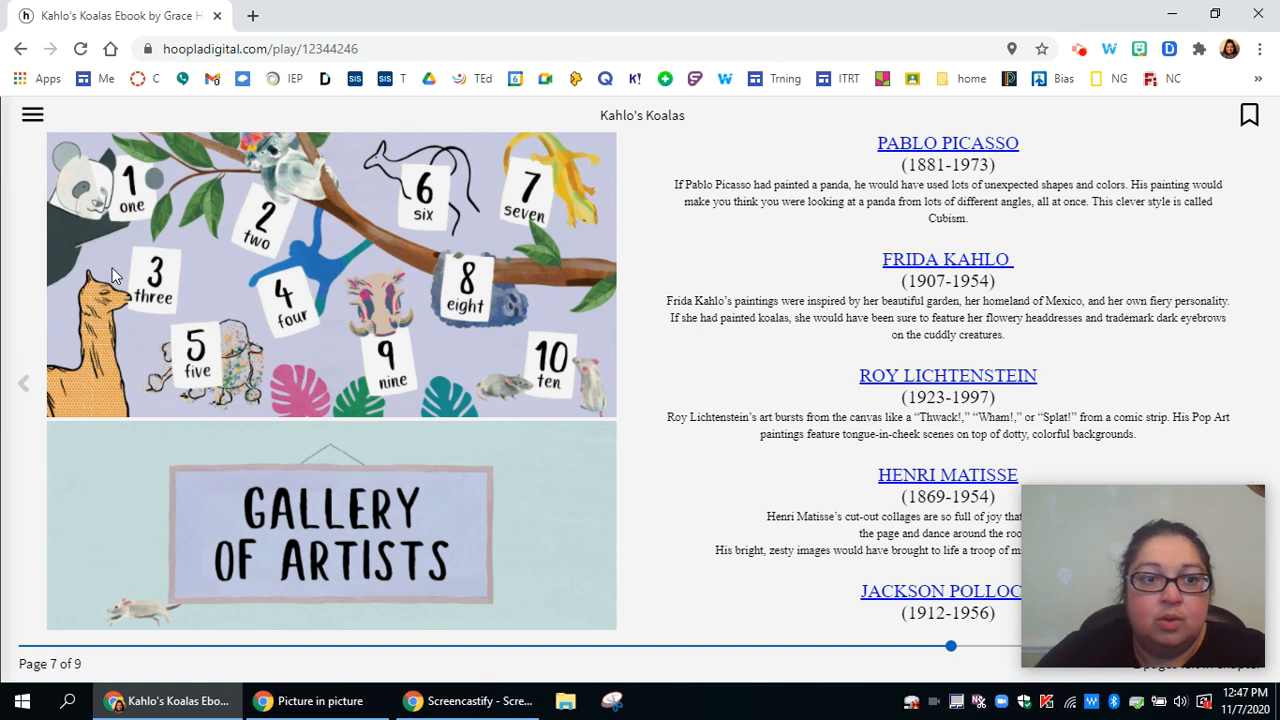
{"action": "mouse_move", "coordinate": [280, 248]}
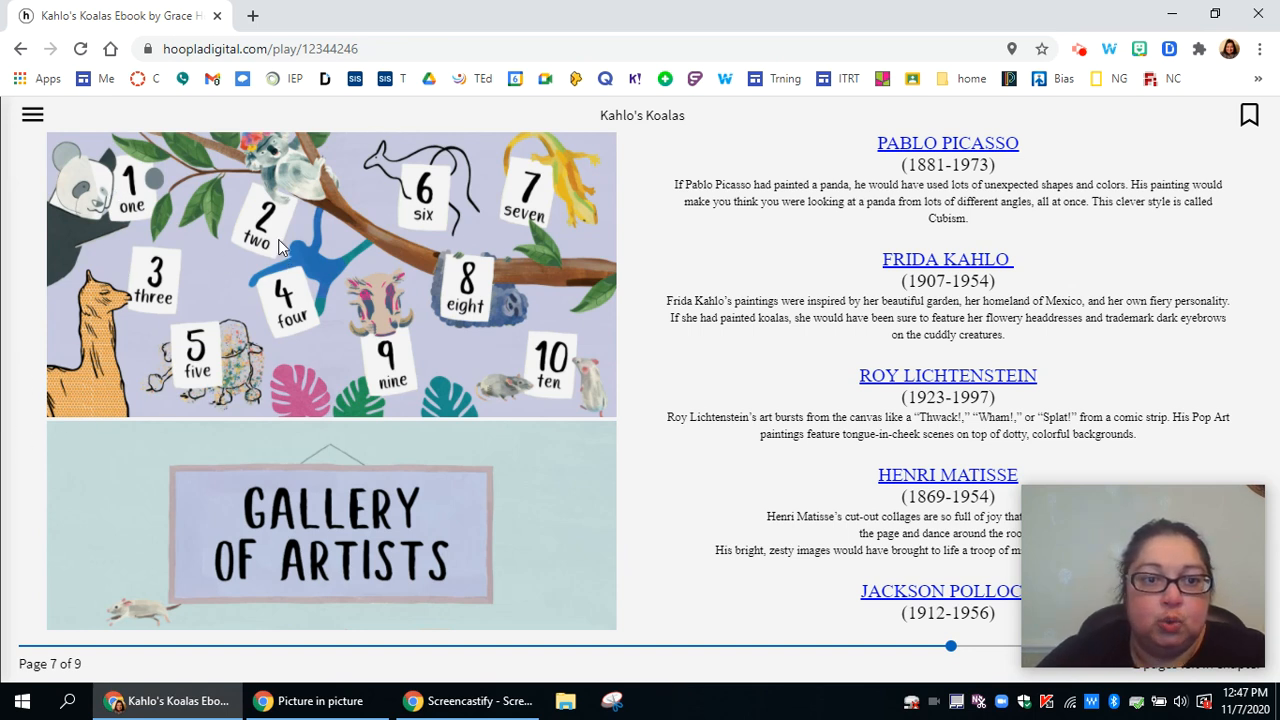
{"action": "mouse_move", "coordinate": [322, 334]}
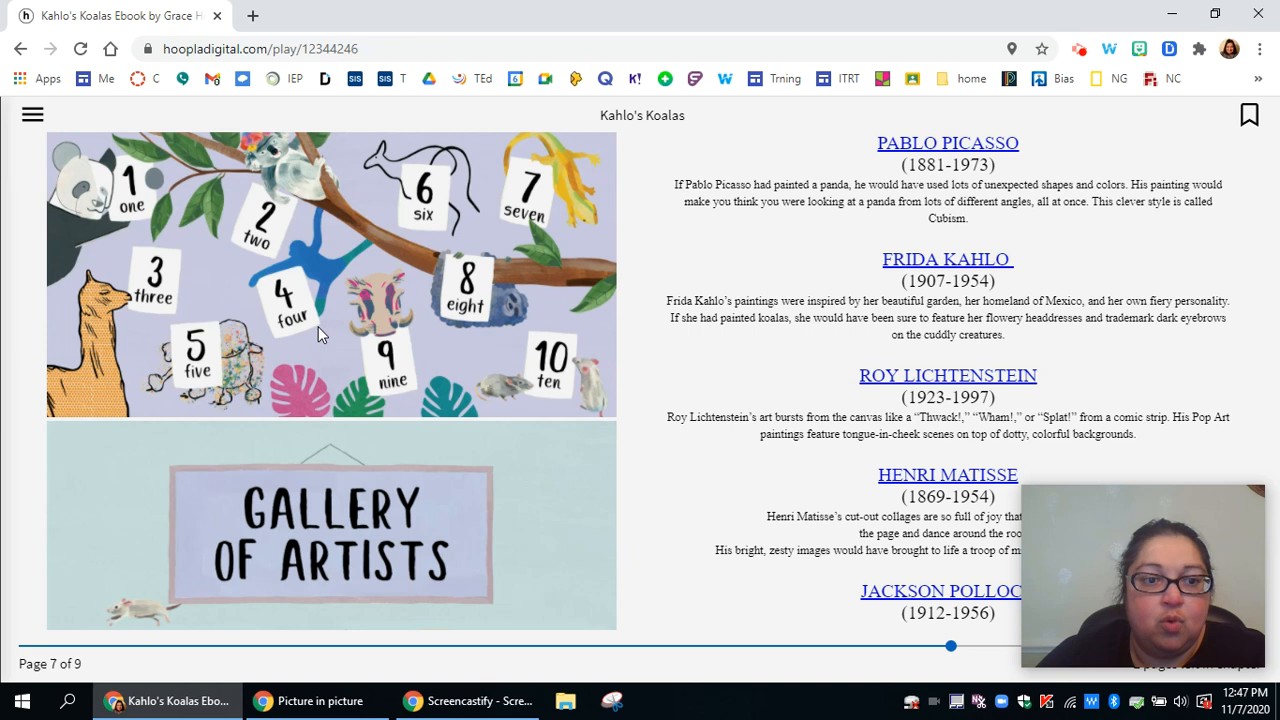
{"action": "mouse_move", "coordinate": [196, 372]}
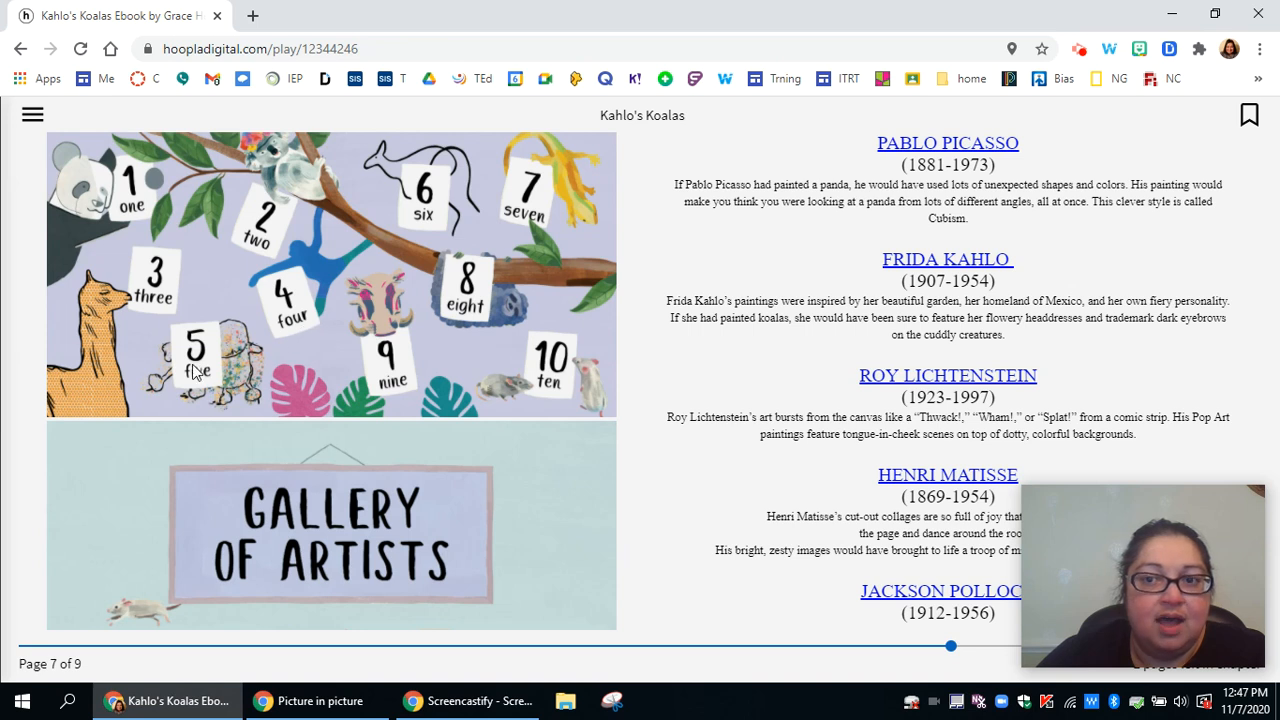
{"action": "mouse_move", "coordinate": [488, 288]}
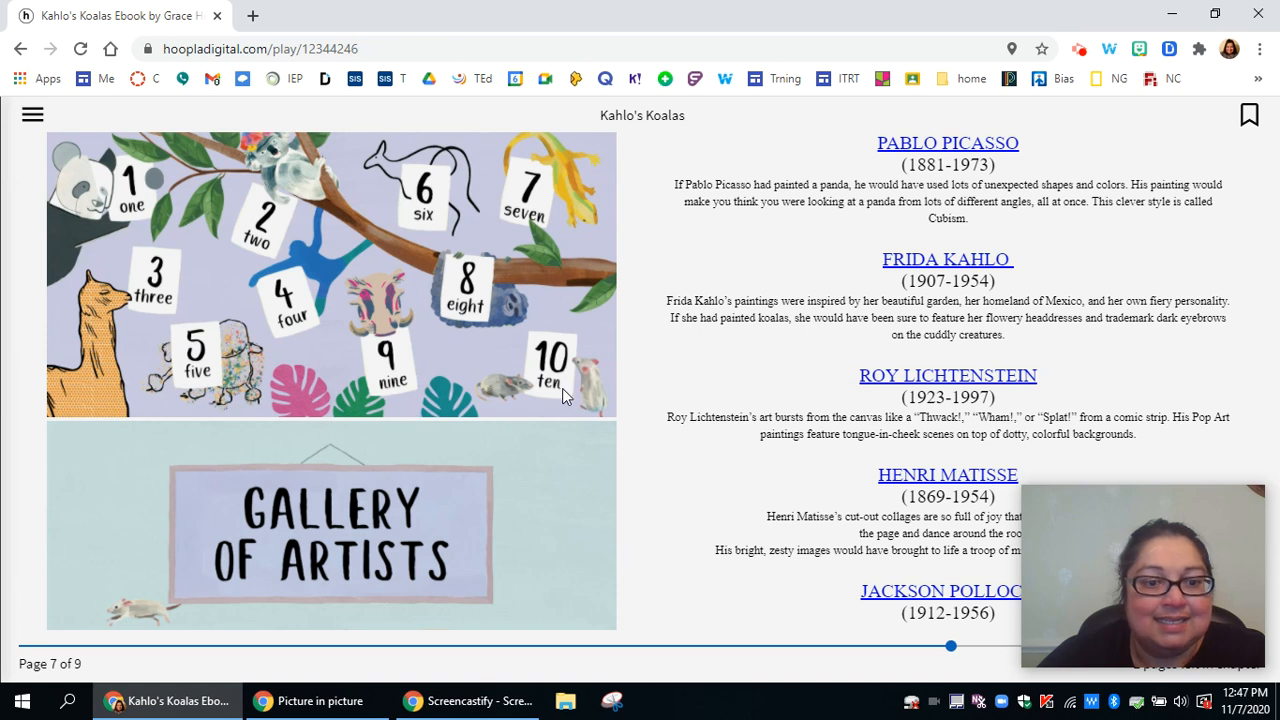
{"action": "mouse_move", "coordinate": [510, 558]}
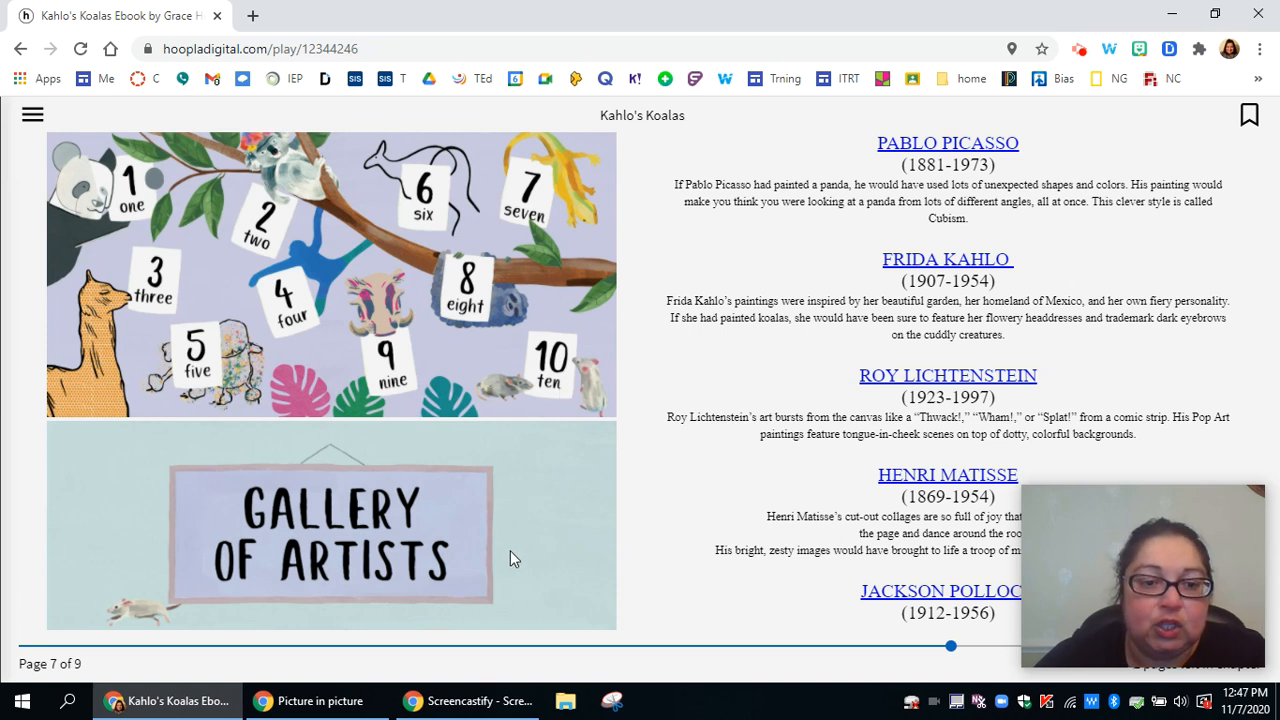
{"action": "mouse_move", "coordinate": [504, 584]}
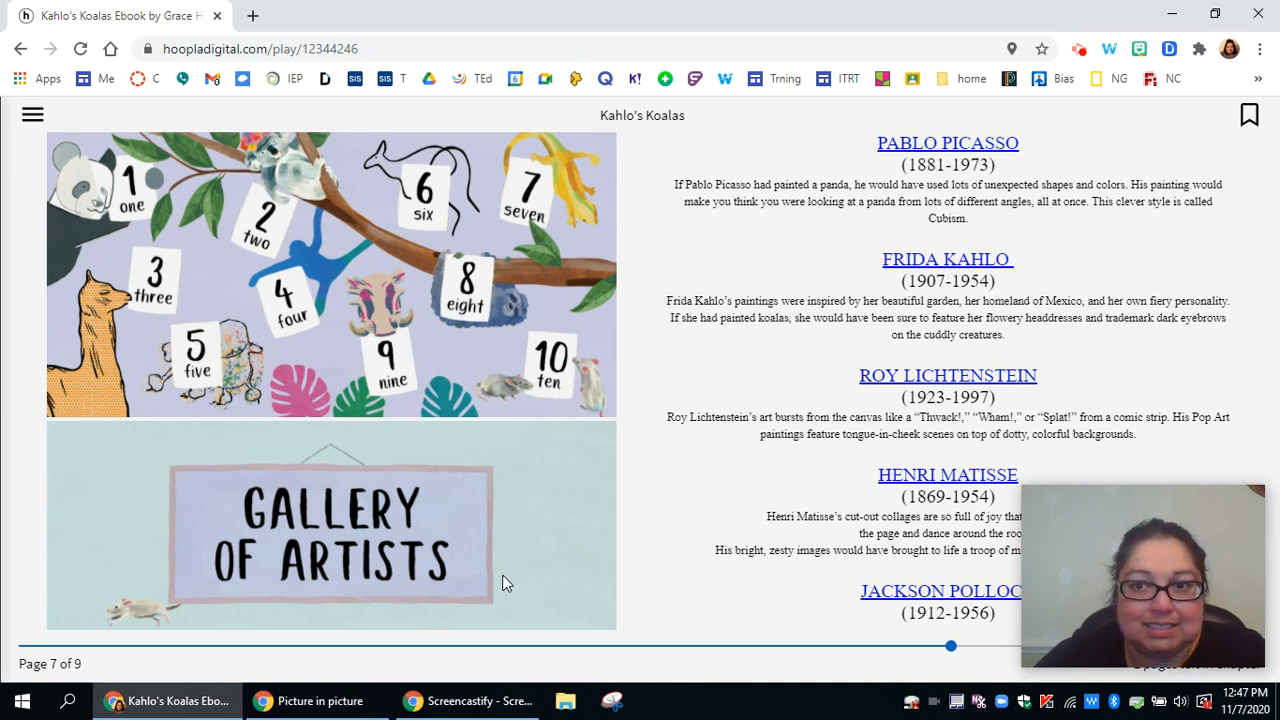
{"action": "mouse_move", "coordinate": [1060, 246]}
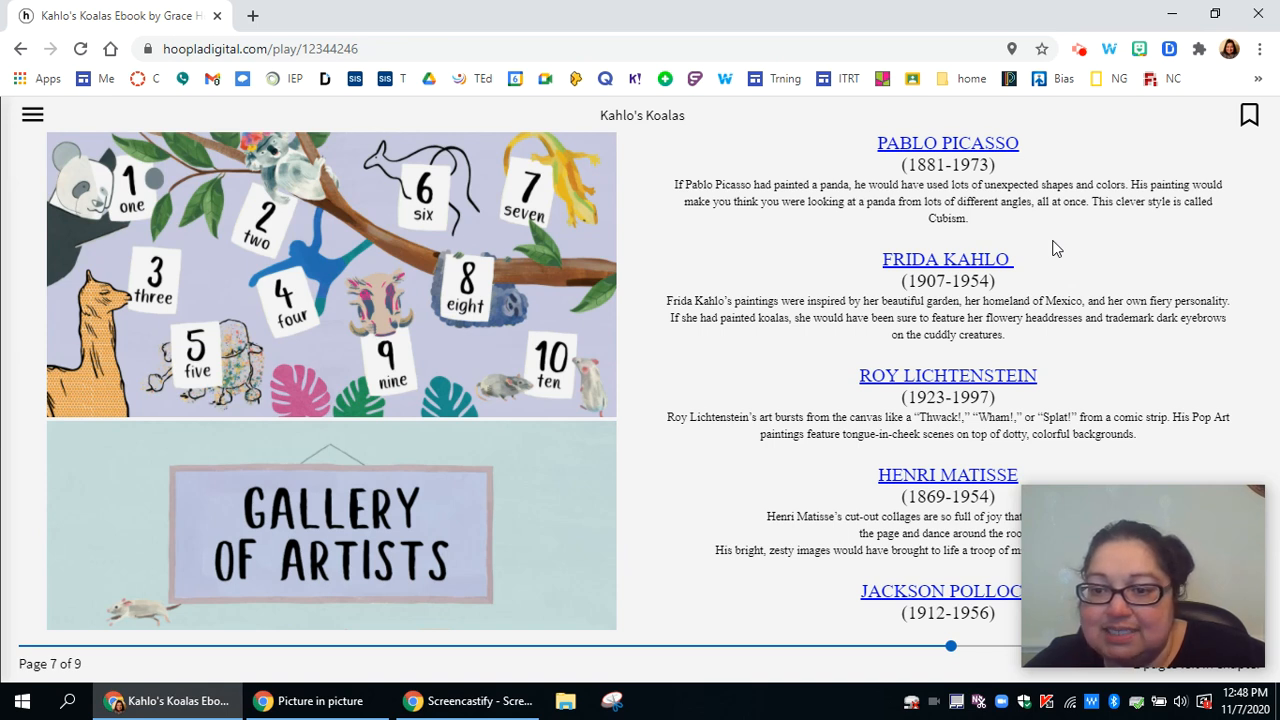
{"action": "mouse_move", "coordinate": [1150, 218]}
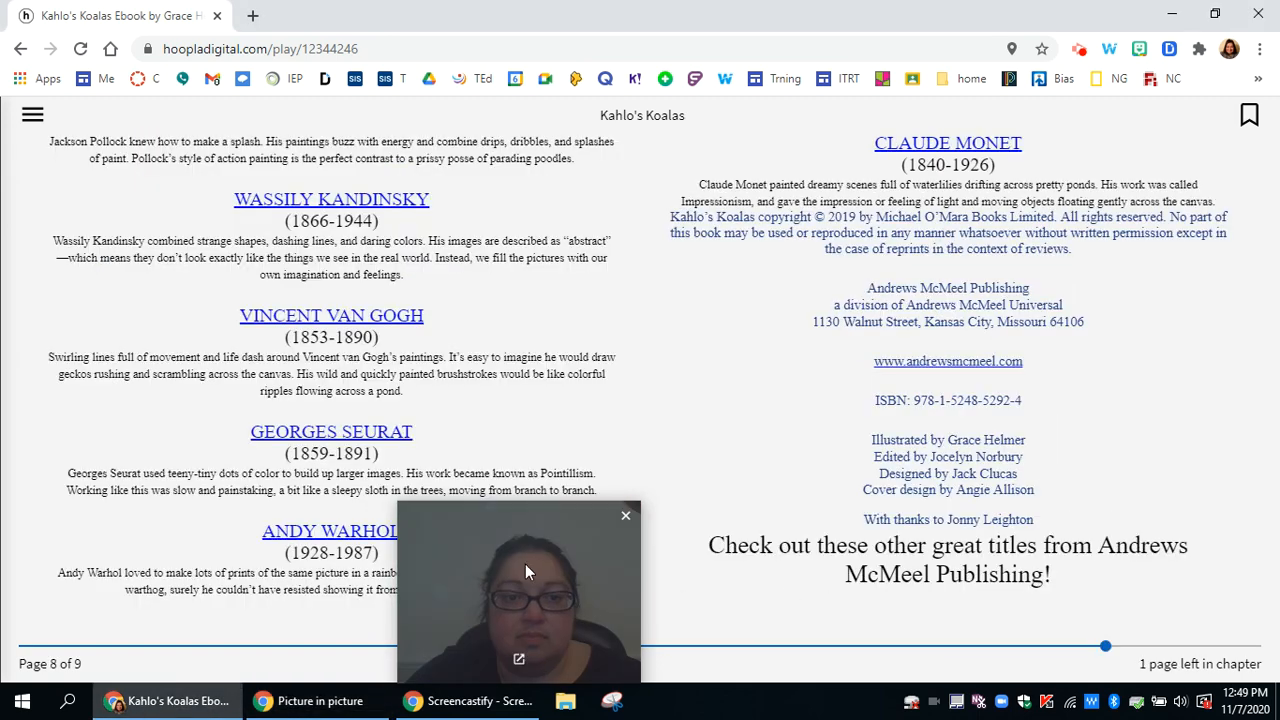
Swipe the page to advance Kahlo's Koalas to page 8 of 9, showing the artist gallery and credits
{"action": "left_click_drag", "start_coordinate": [520, 590], "coordinate": [1160, 584]}
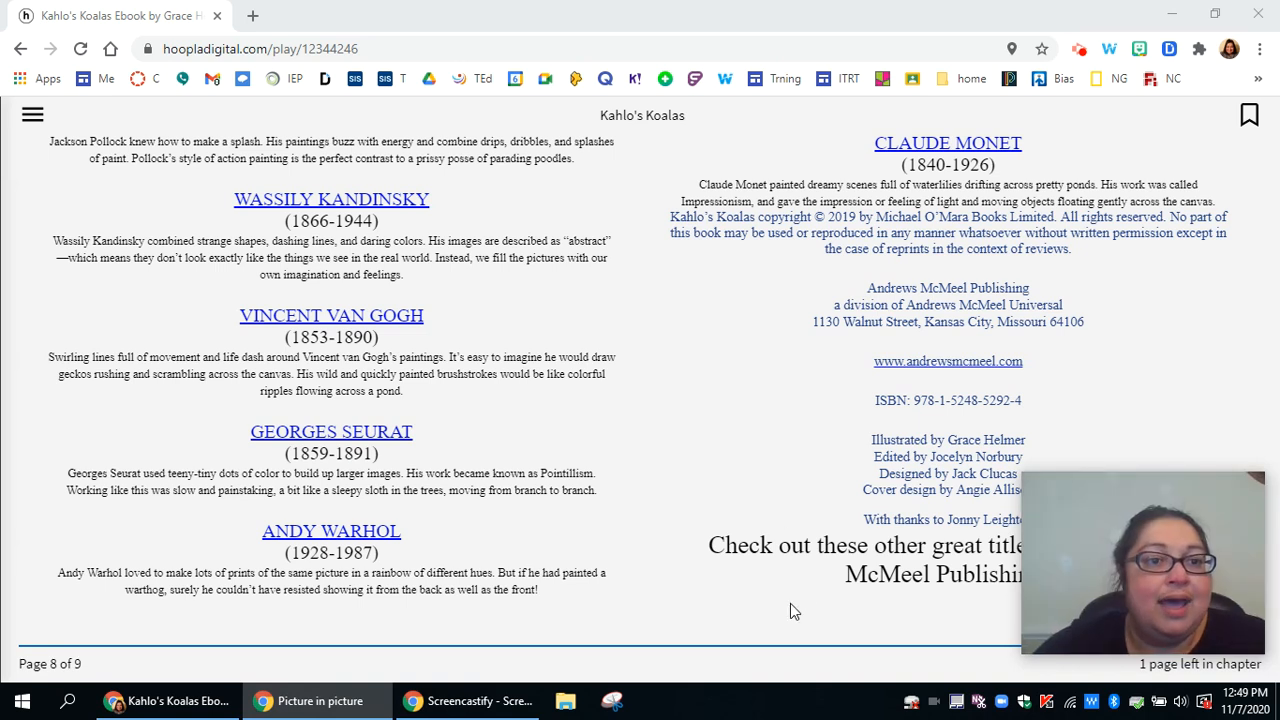
{"action": "mouse_move", "coordinate": [770, 636]}
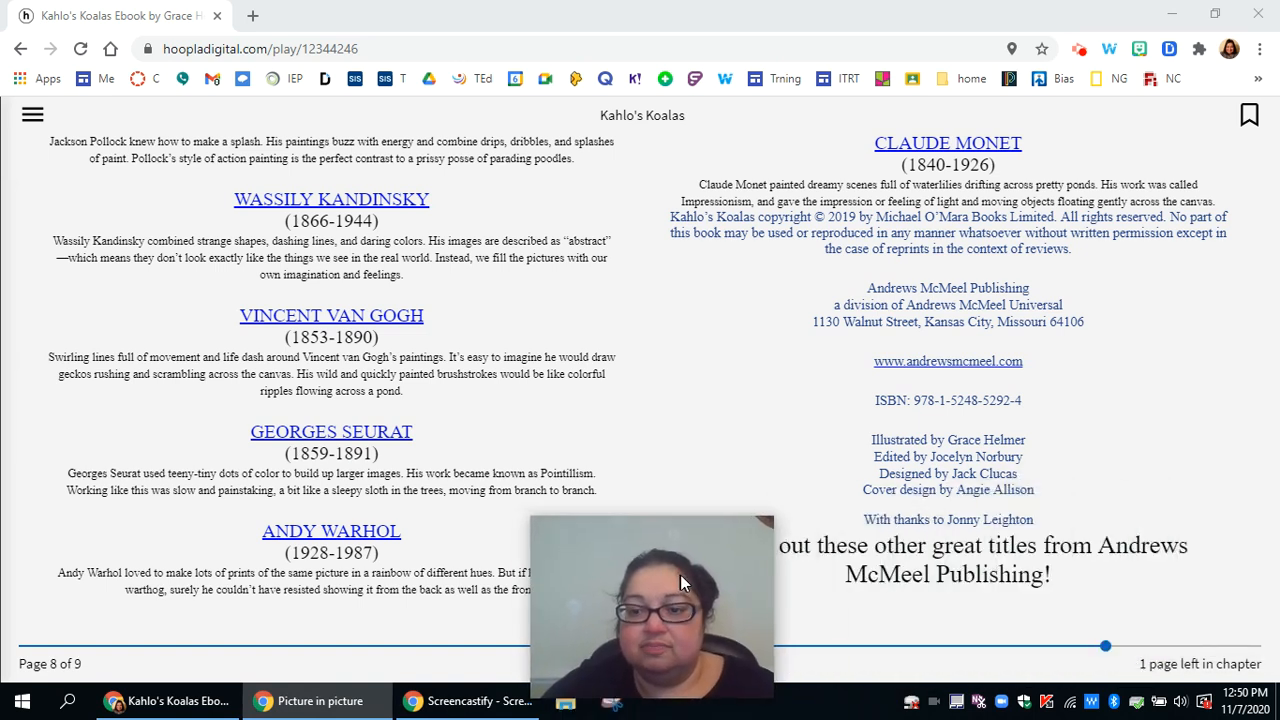
{"action": "mouse_move", "coordinate": [1188, 80]}
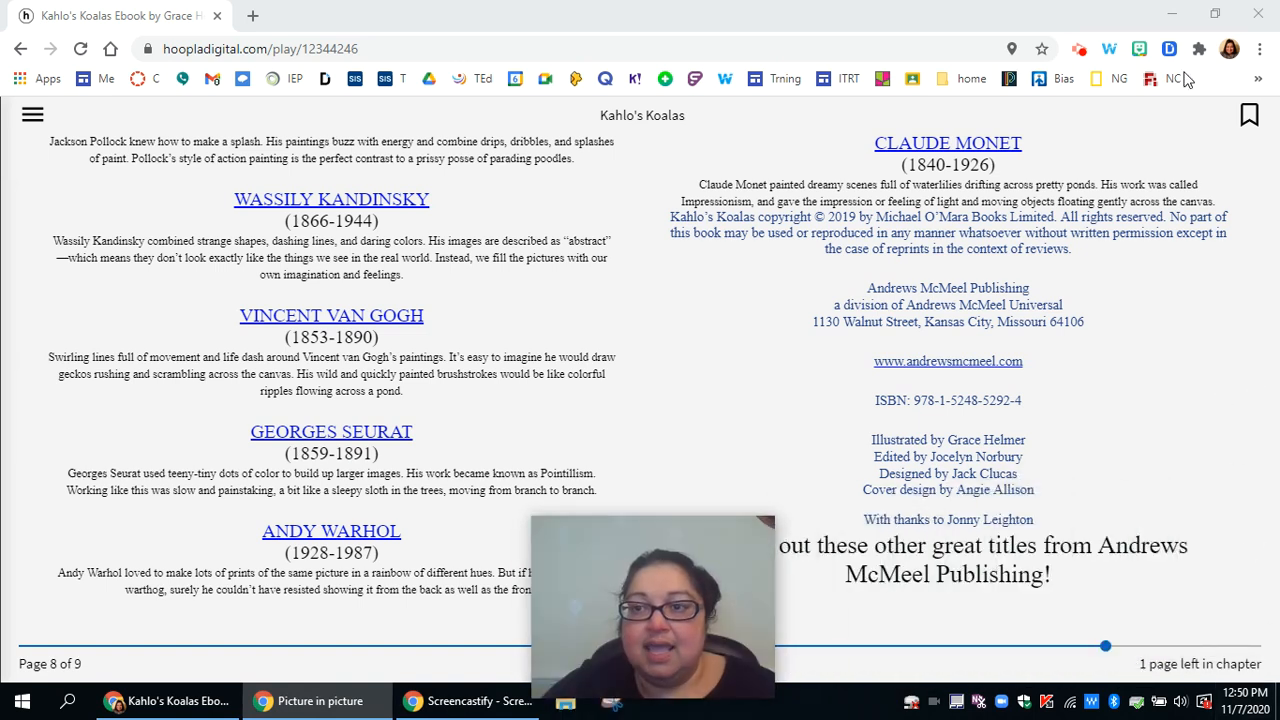